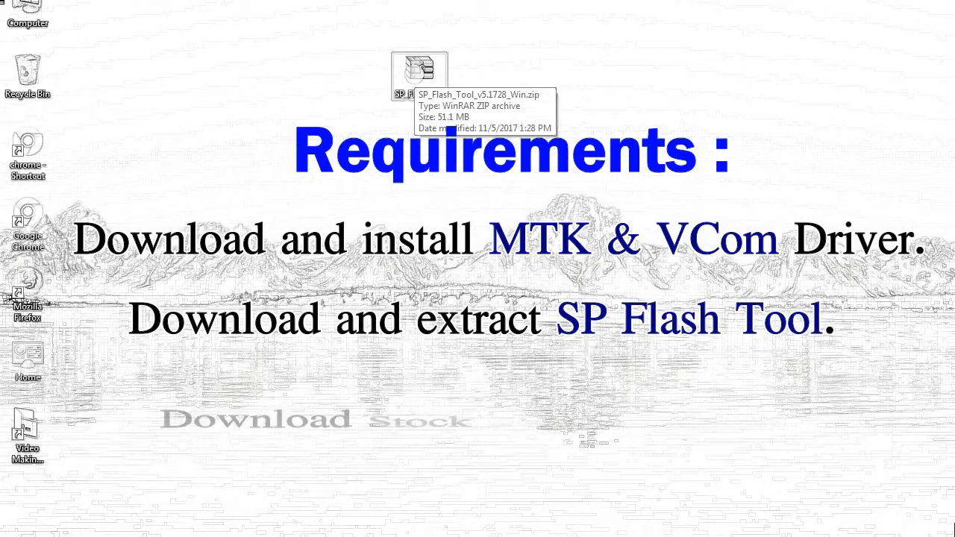
- Extract SP_Flash_Tool_v5.1728_Win.zip onto the desktop via WinRAR's Extract Here
right_click(418, 72)
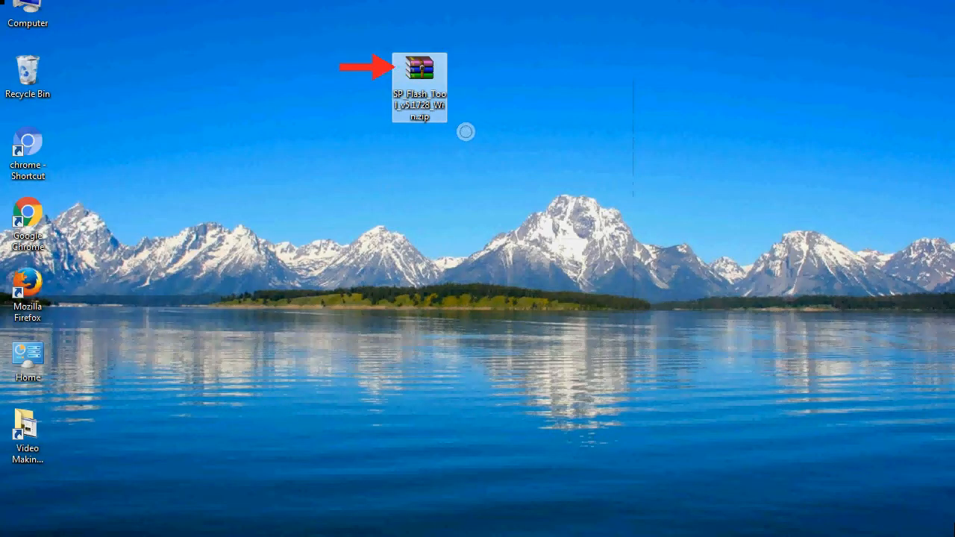
double_click(419, 67)
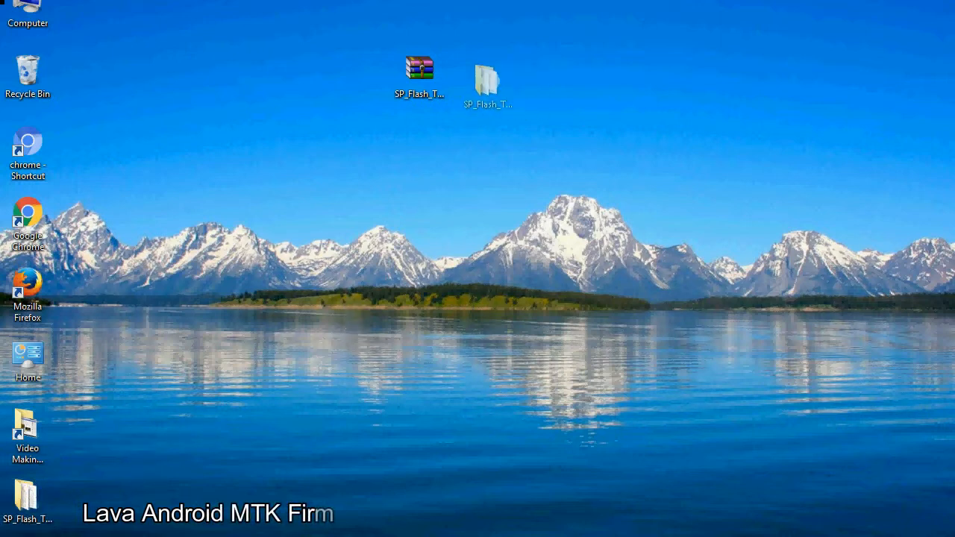
- Launch flash_tool.exe from inside the extracted SP Flash Tool folder
left_click(486, 82)
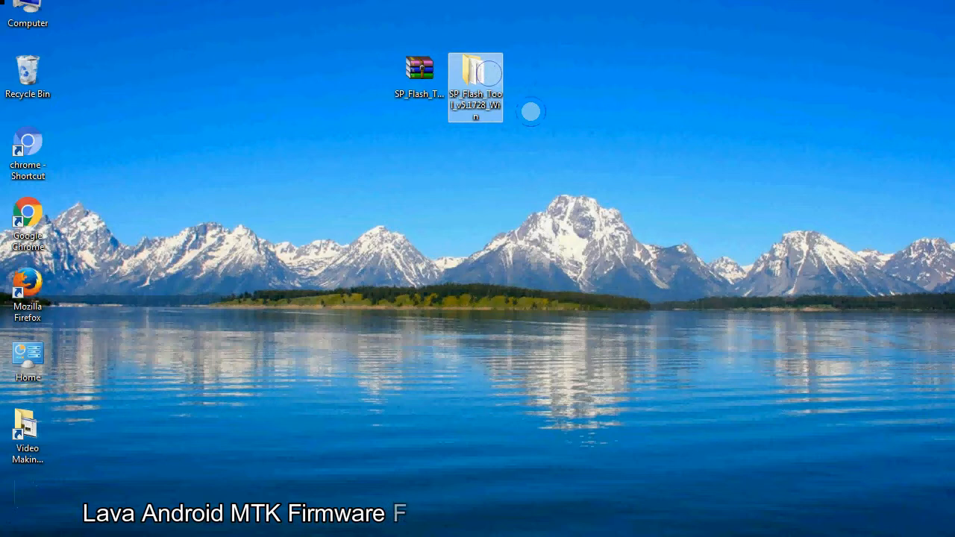
double_click(474, 82)
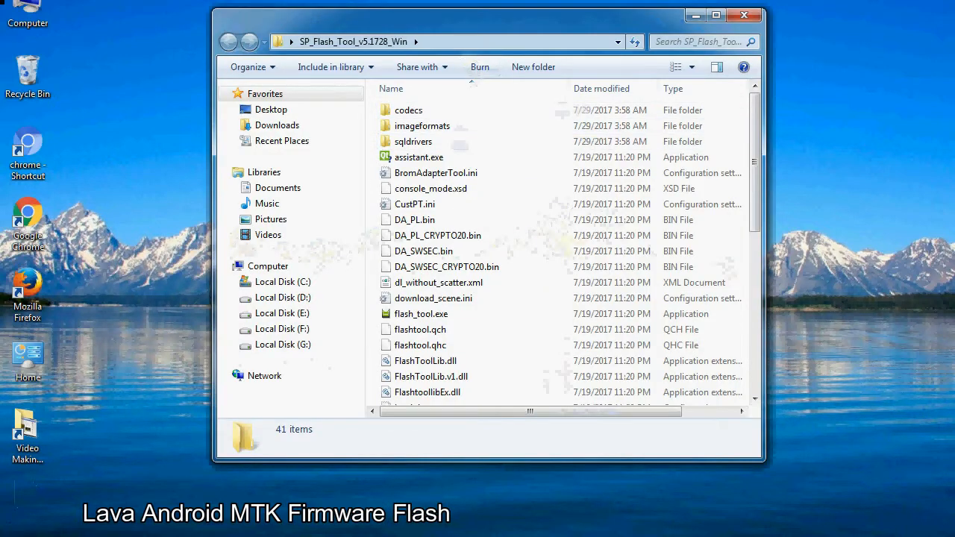
scroll("down", 3)
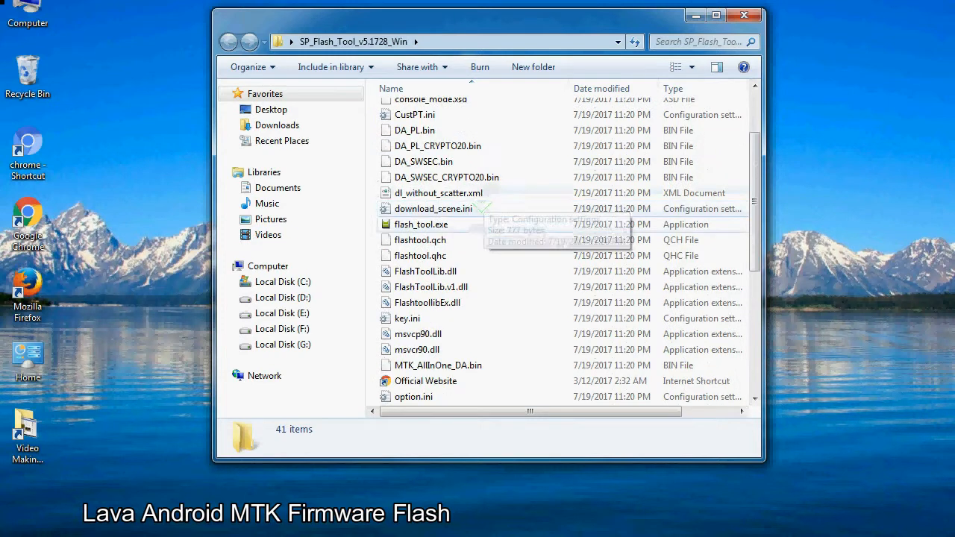
right_click(421, 224)
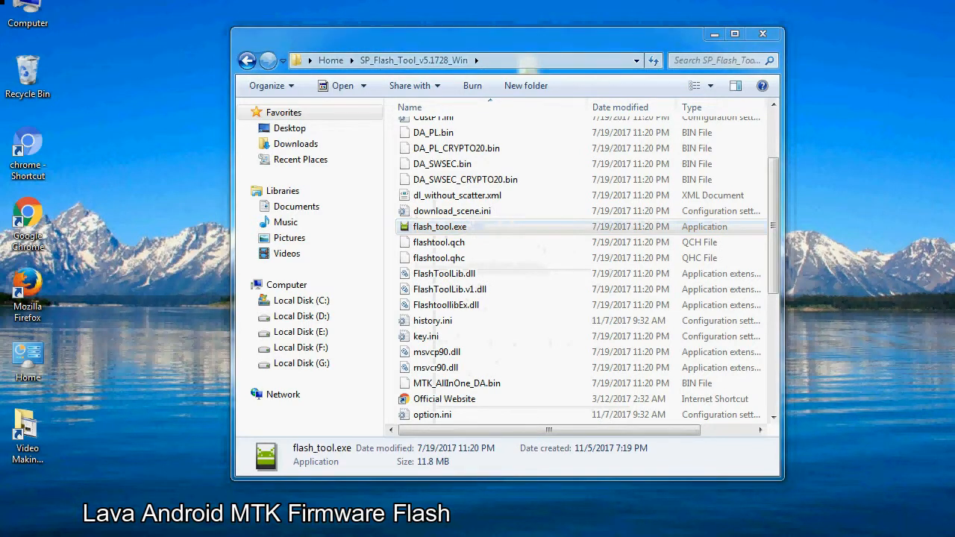
double_click(438, 227)
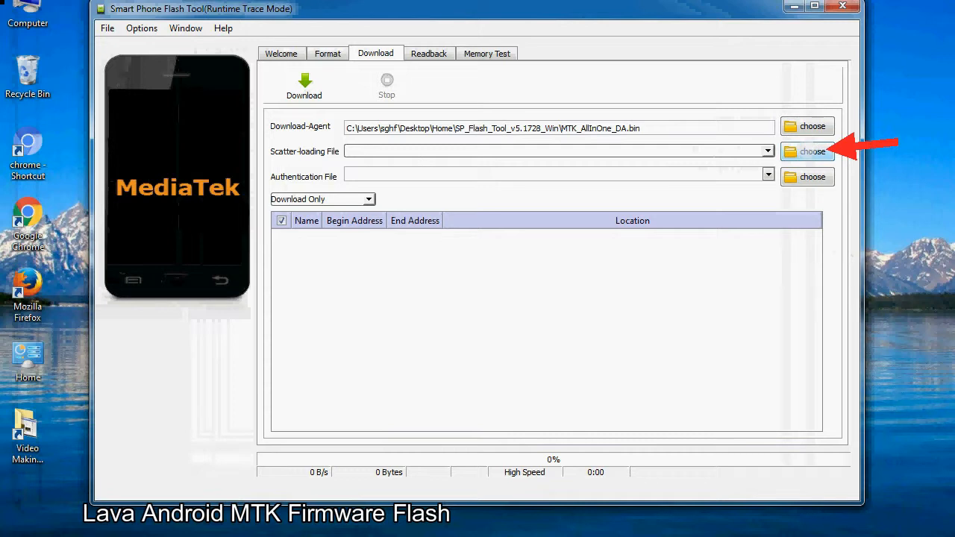
- Begin choosing a Scatter-loading File, bringing up the Open Scatter File dialog
left_click(811, 152)
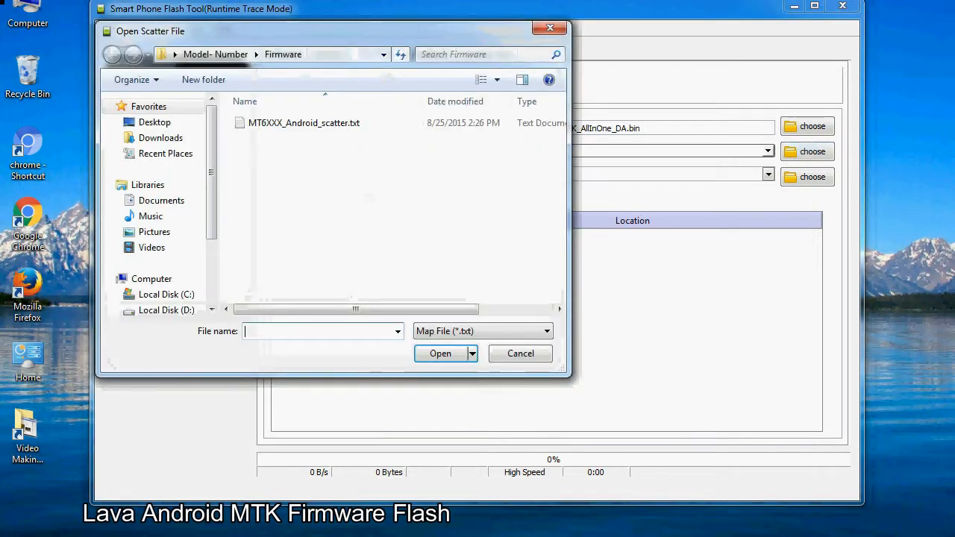
- Load MT6XXX_Android_scatter.txt from the Firmware folder, listing the checked firmware partitions
left_click(305, 123)
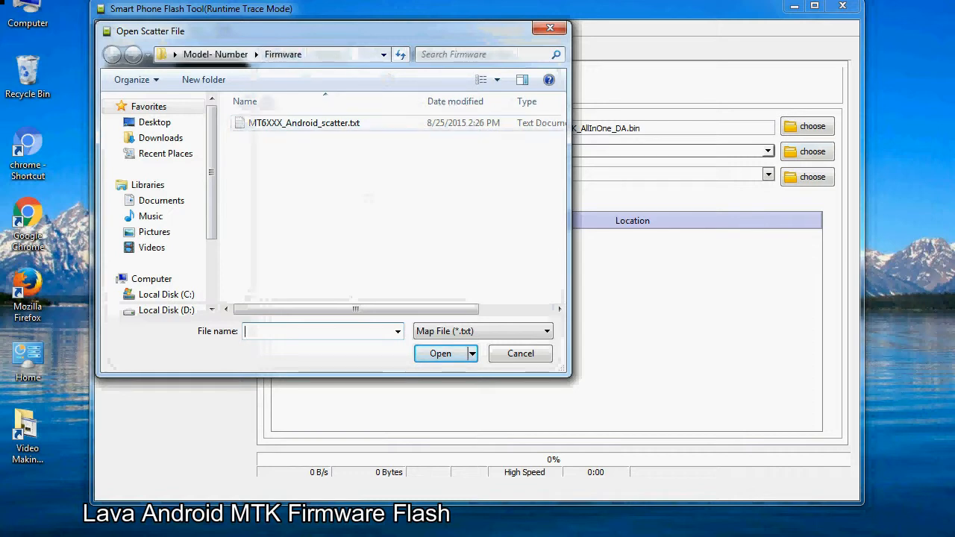
left_click(304, 123)
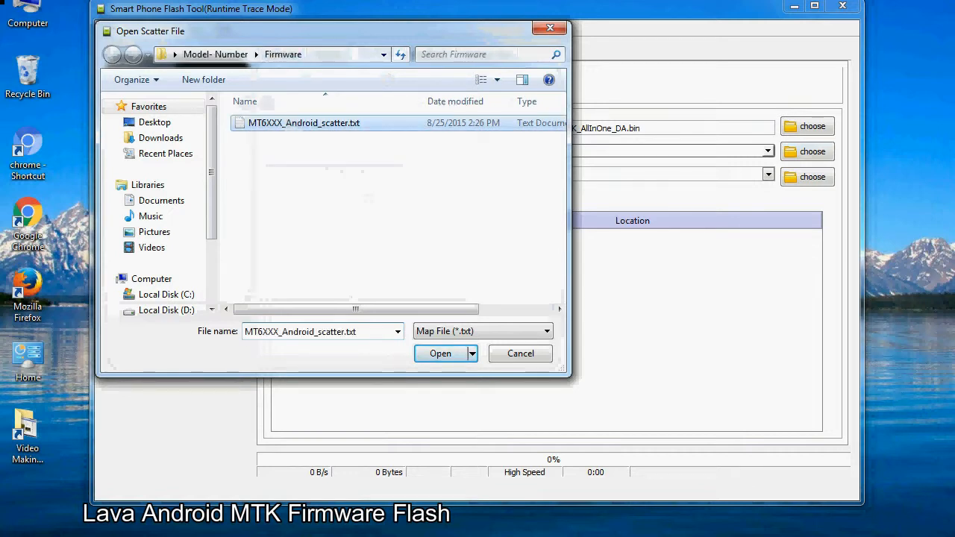
left_click(440, 352)
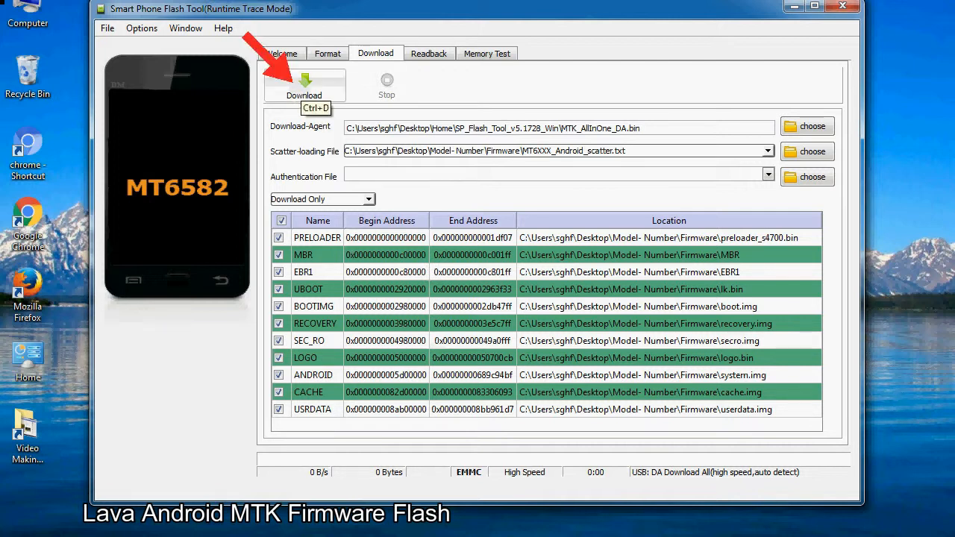
- Start the Download so the connected powered-off phone begins flashing the partitions
left_click(304, 84)
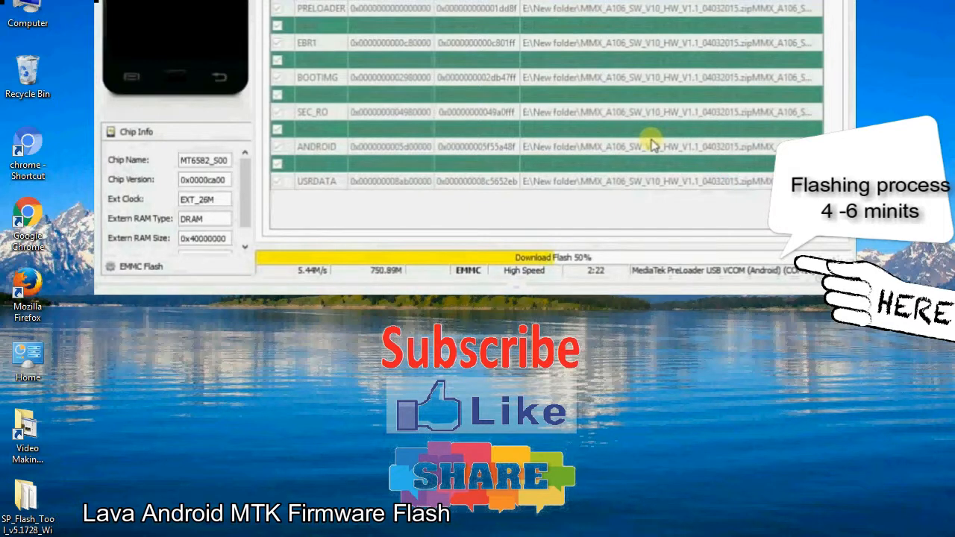
mouse_move(753, 181)
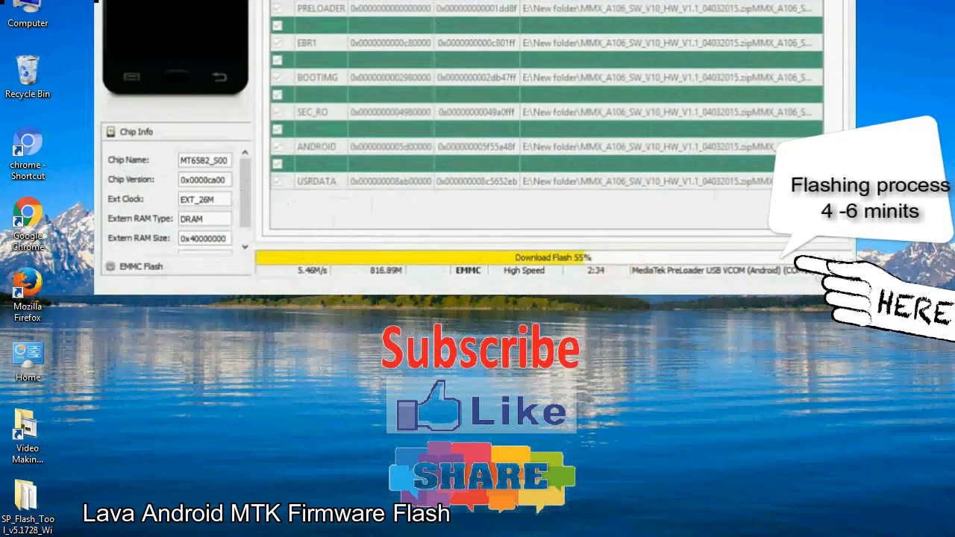
mouse_move(686, 131)
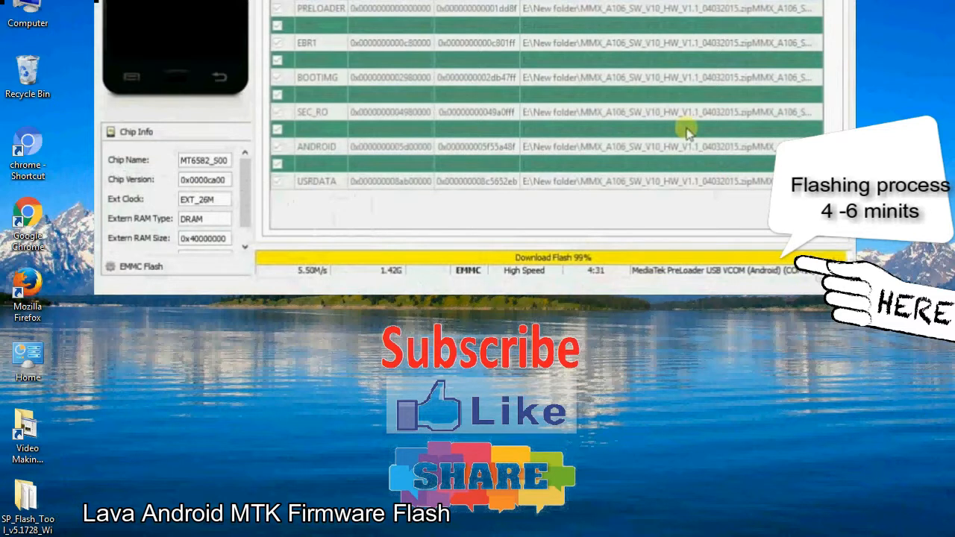